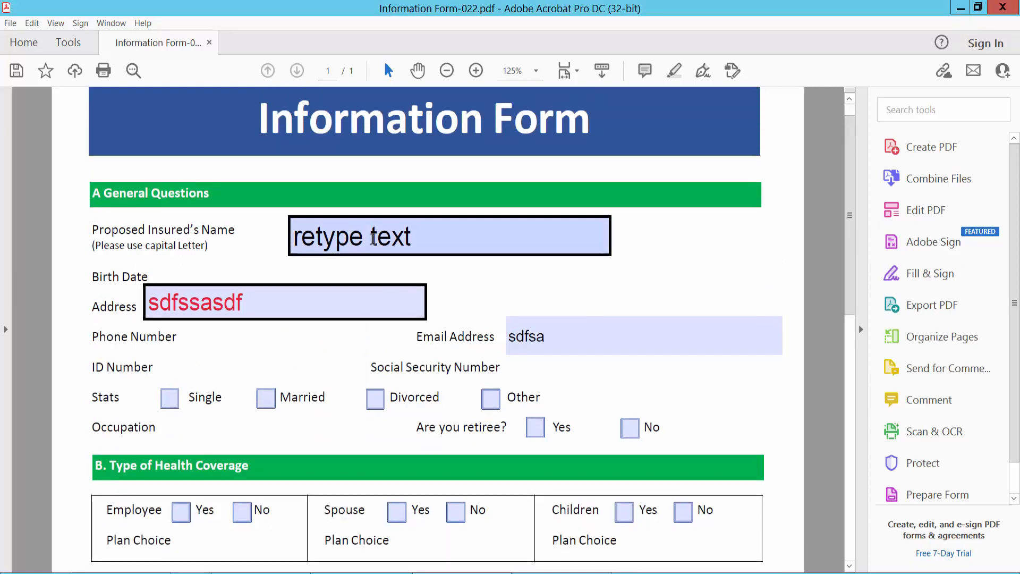
Step: Enter Prepare Form editing mode from the Tools view
left_click(448, 236)
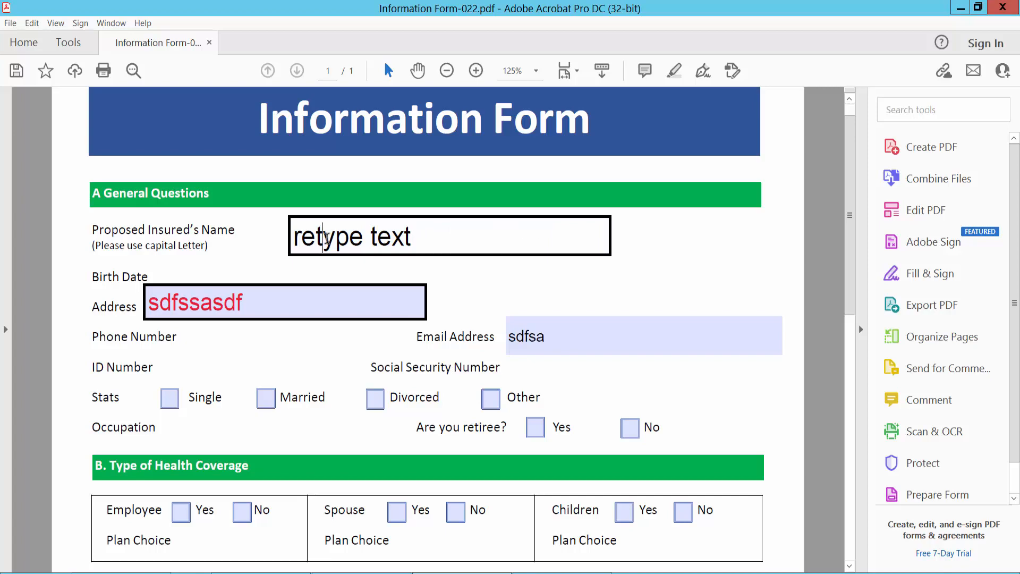
left_click(68, 42)
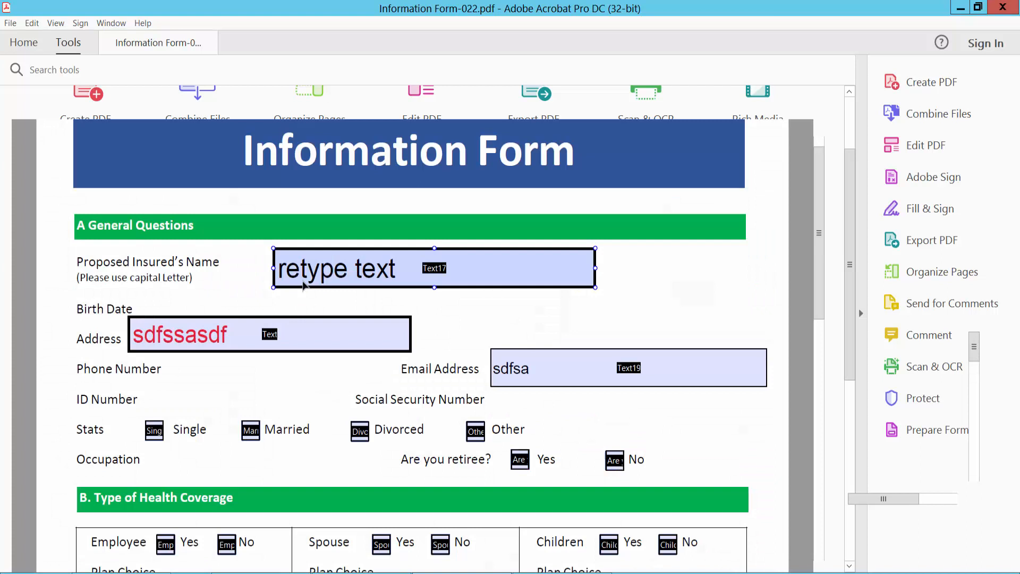
left_click(936, 429)
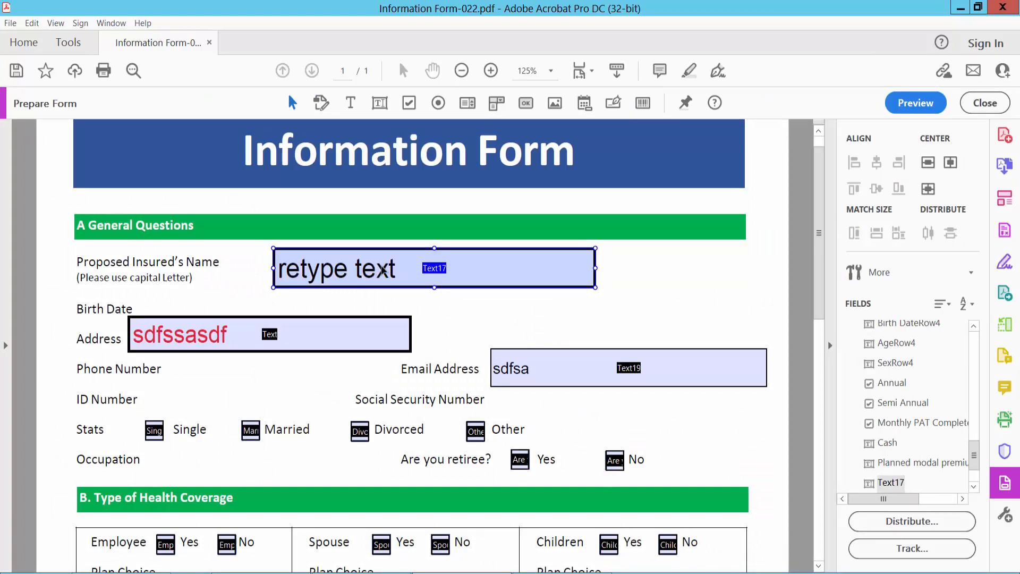
Step: Set the Proposed Insured's Name field to Read Only in its General properties
double_click(432, 268)
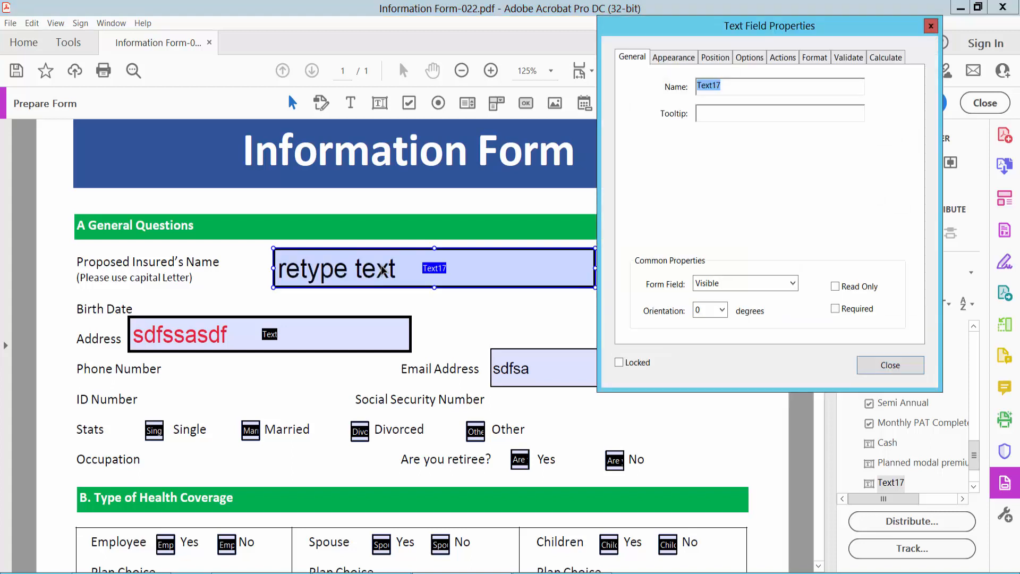
left_click(674, 57)
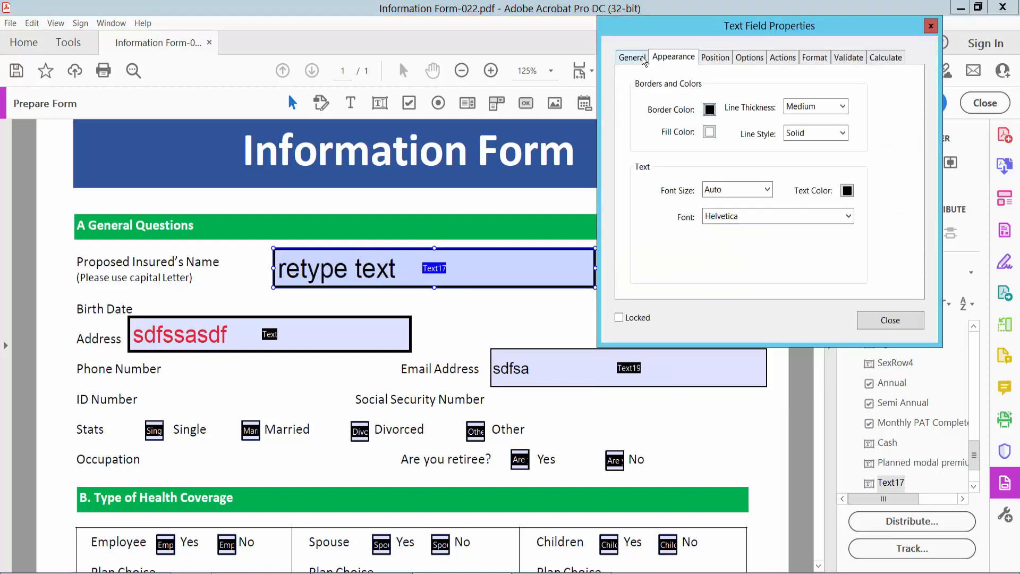
left_click(631, 58)
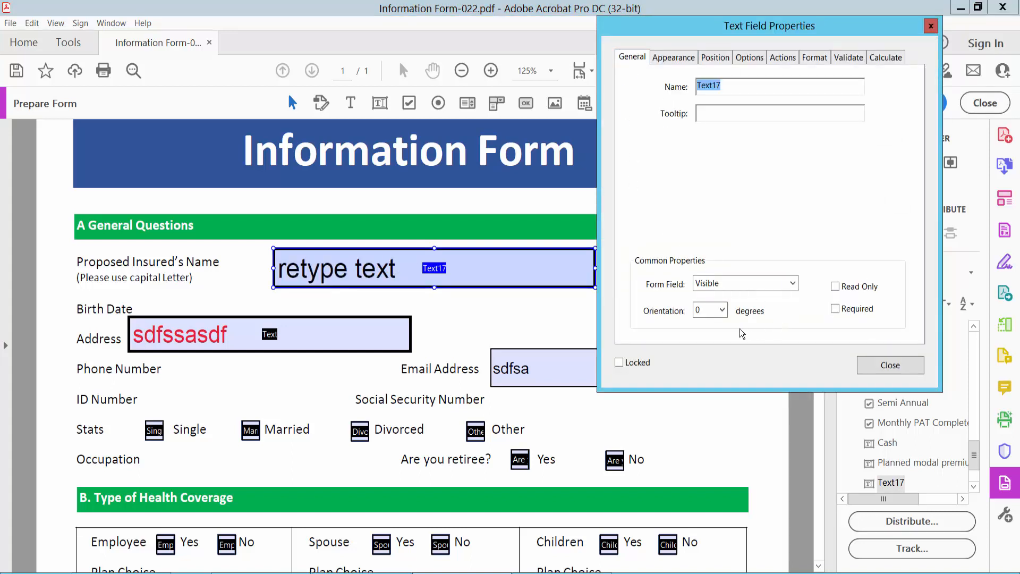
mouse_move(836, 292)
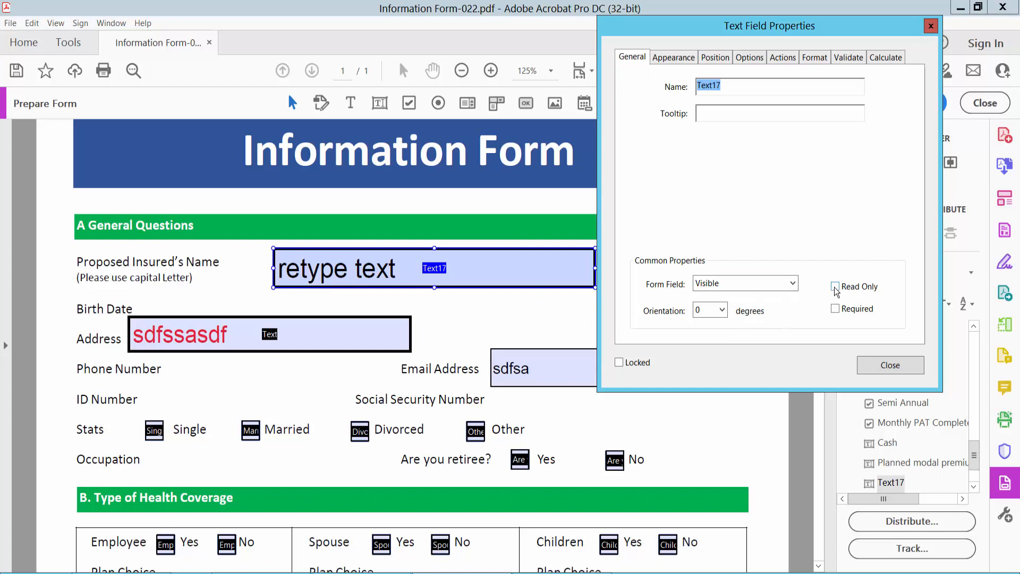
left_click(836, 286)
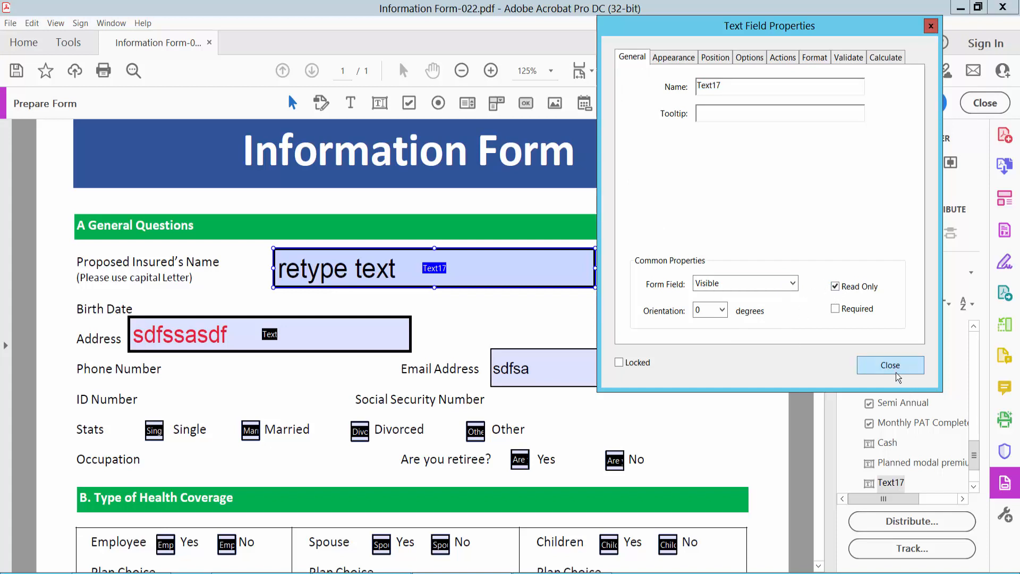
left_click(891, 365)
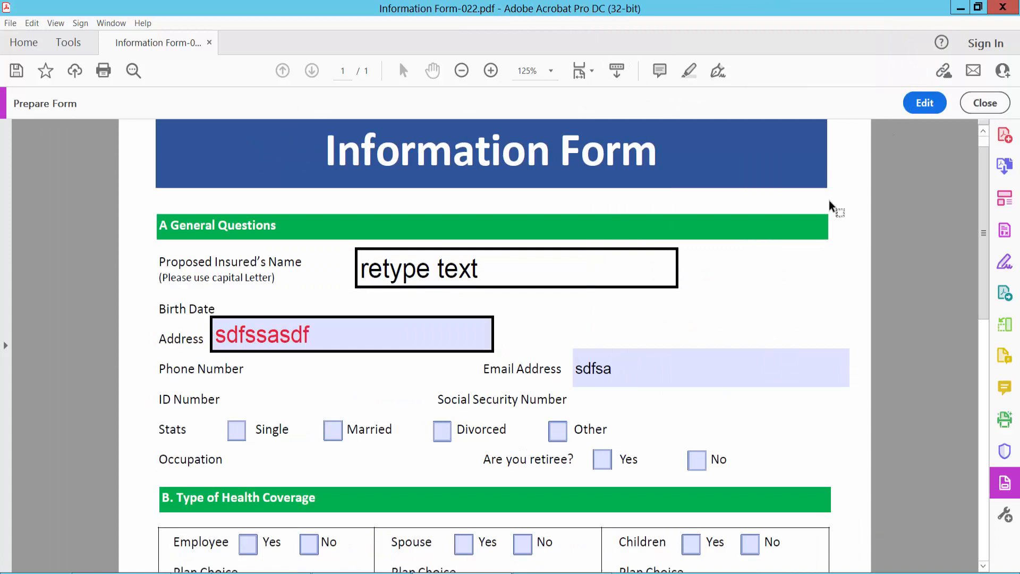
Step: Confirm the name field rejects typing while the Address field accepts 'thiskj'
left_click(498, 268)
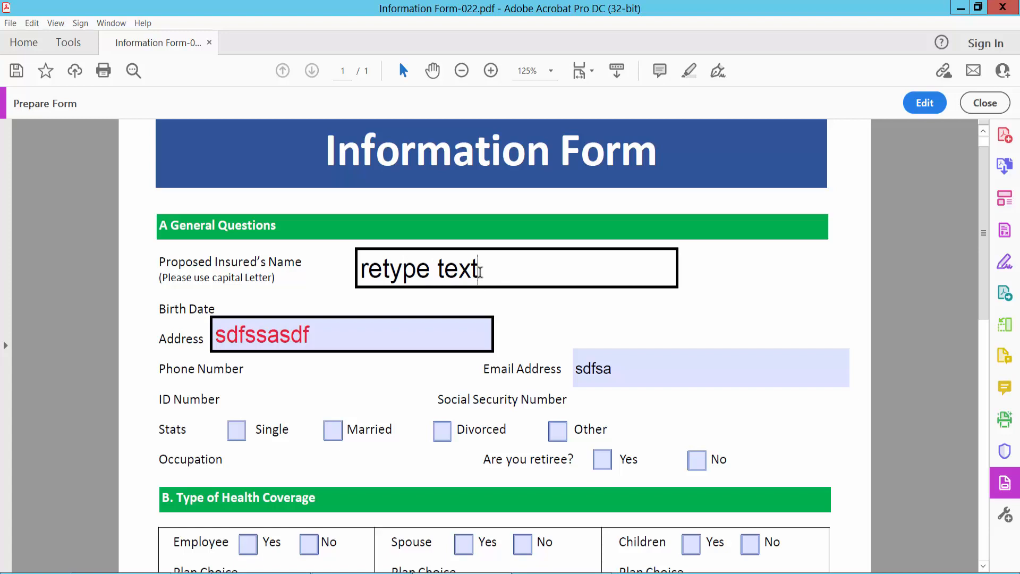
mouse_move(327, 328)
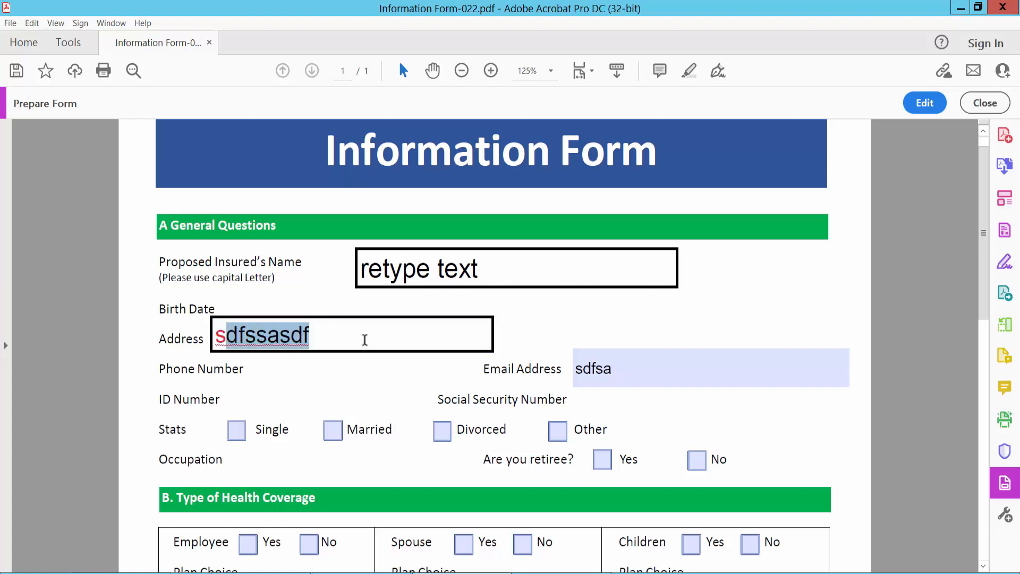
type("thi")
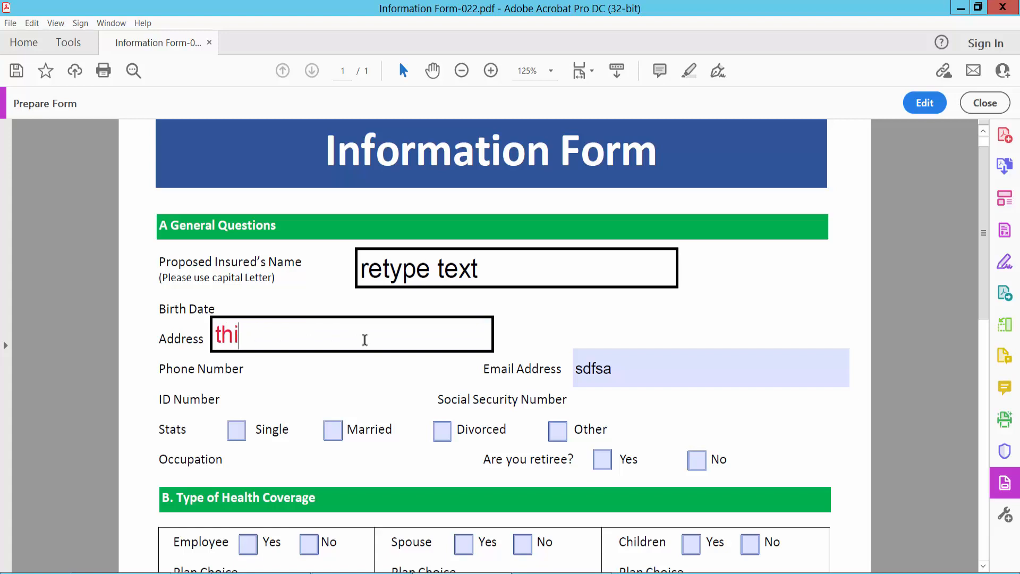
type("s")
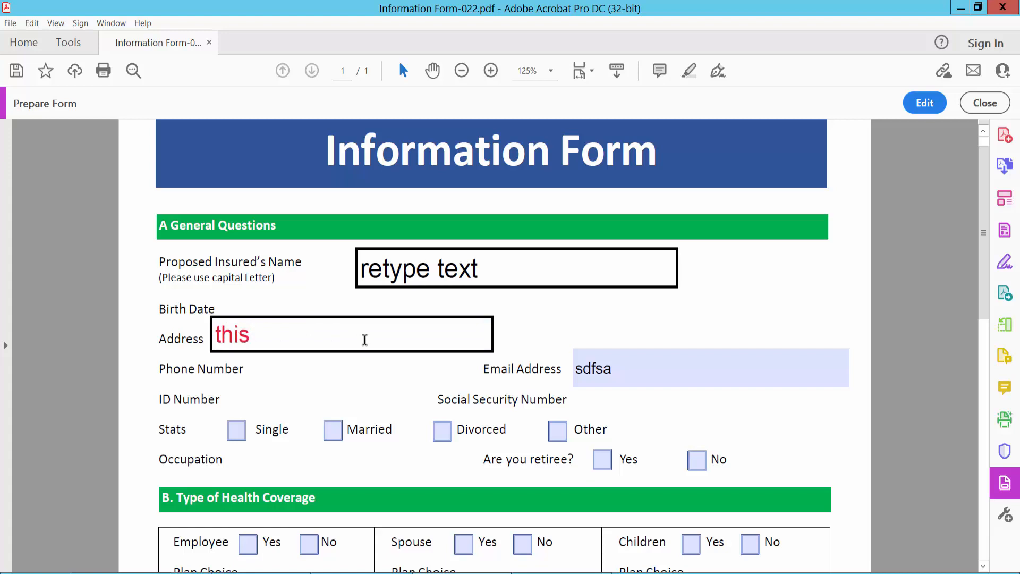
type("kj")
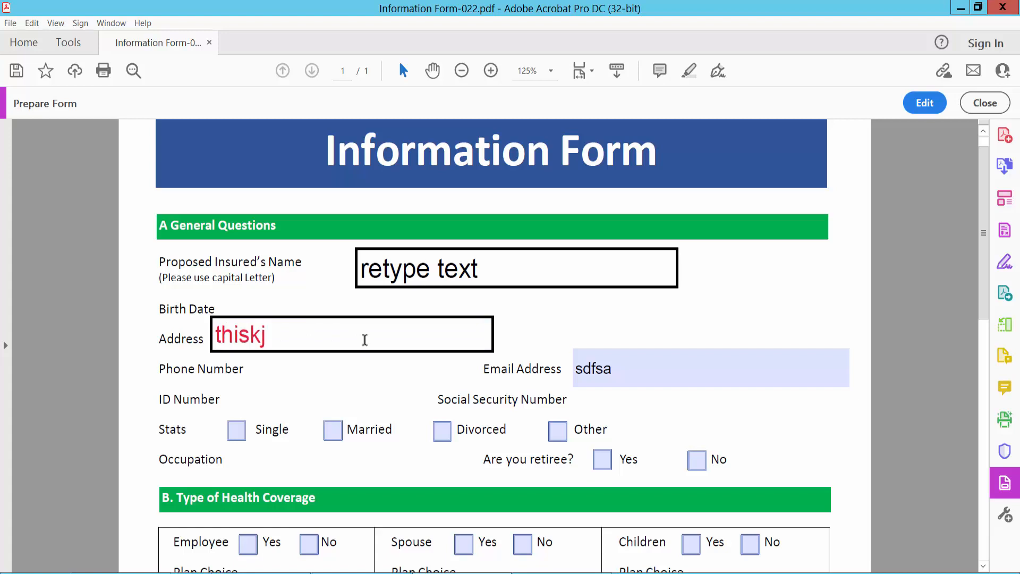
mouse_move(885, 143)
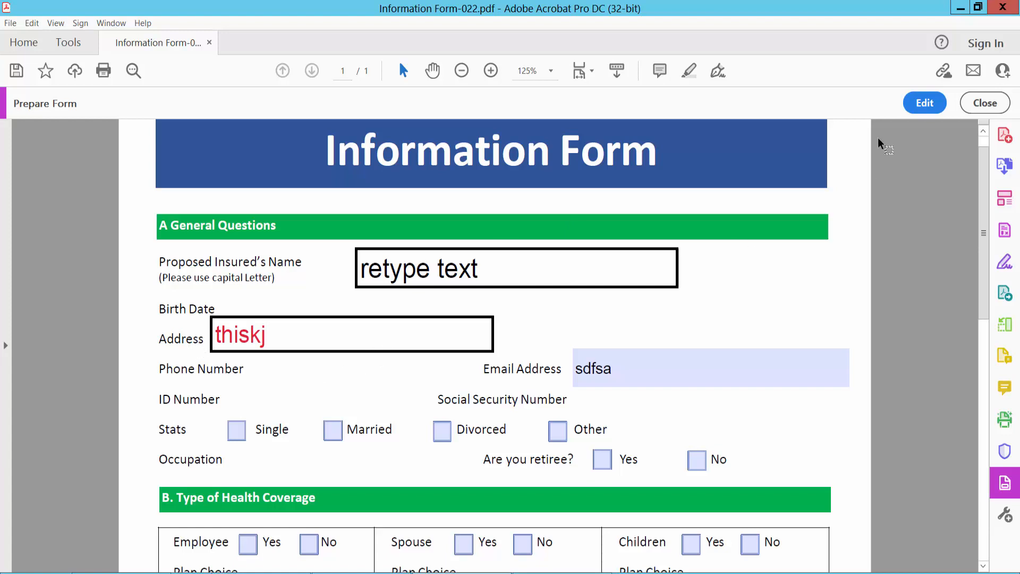
Step: Back in edit mode, set the Address field to Read Only as well
left_click(923, 103)
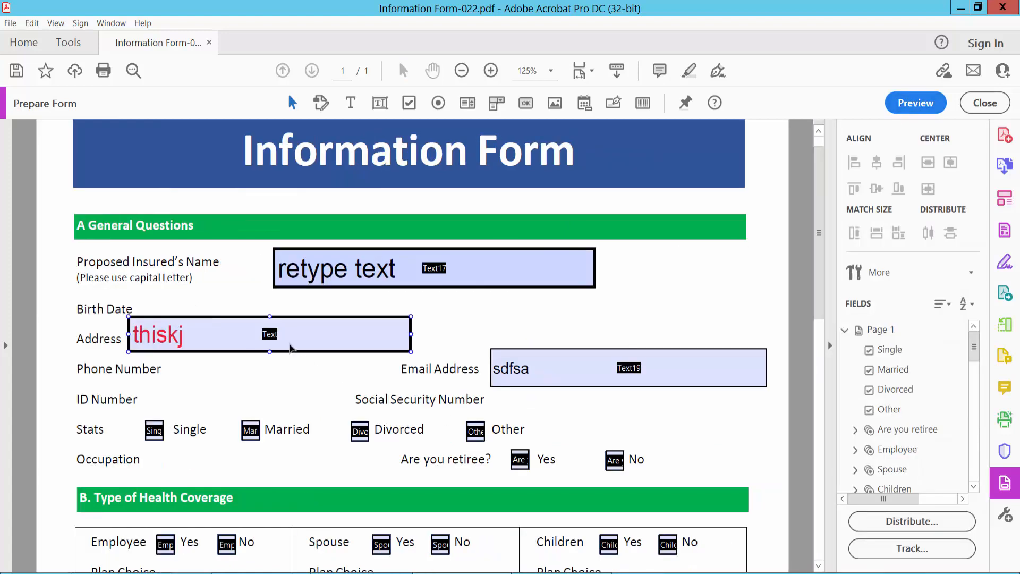
scroll("down", 3)
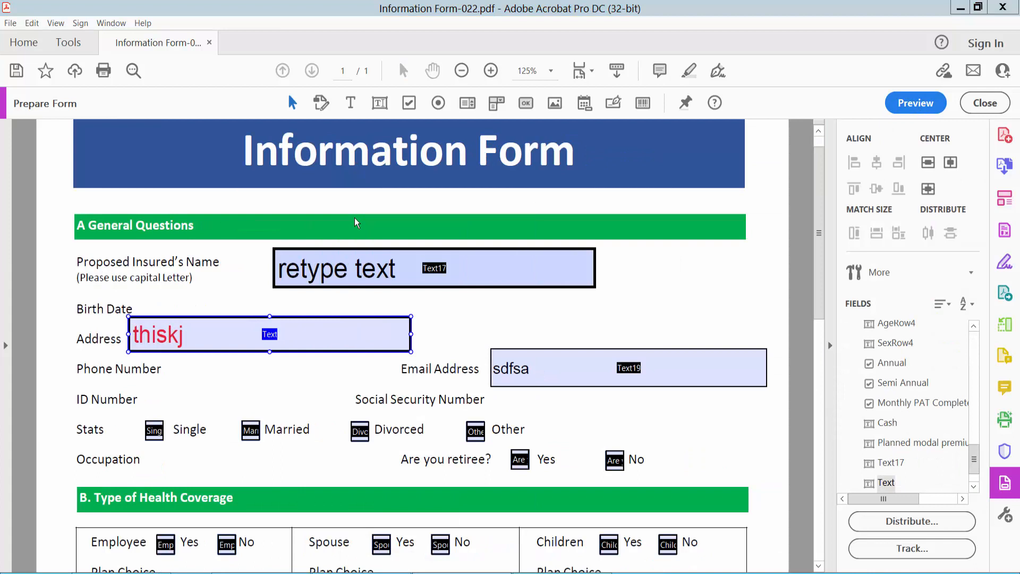
double_click(269, 334)
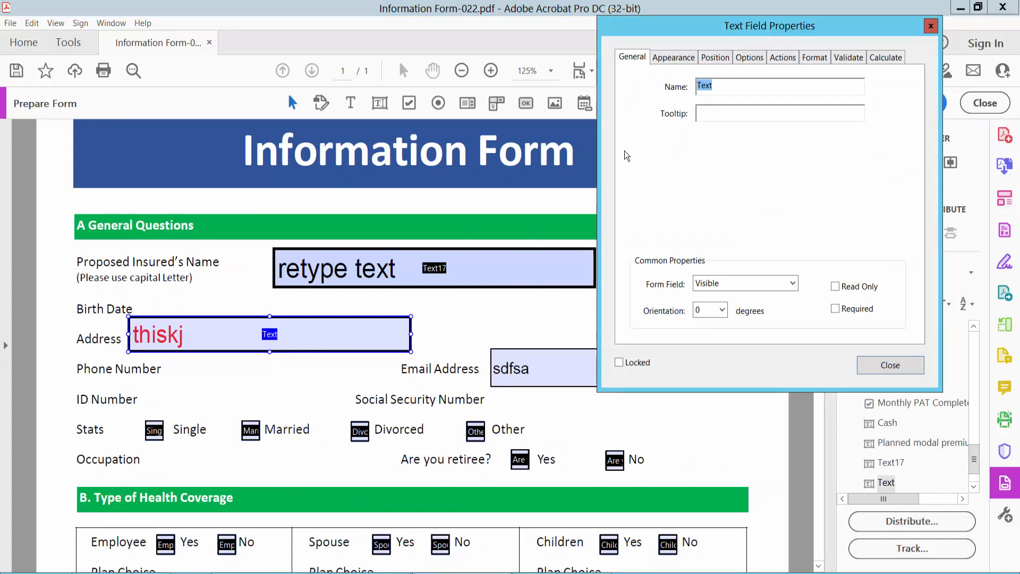
left_click(836, 286)
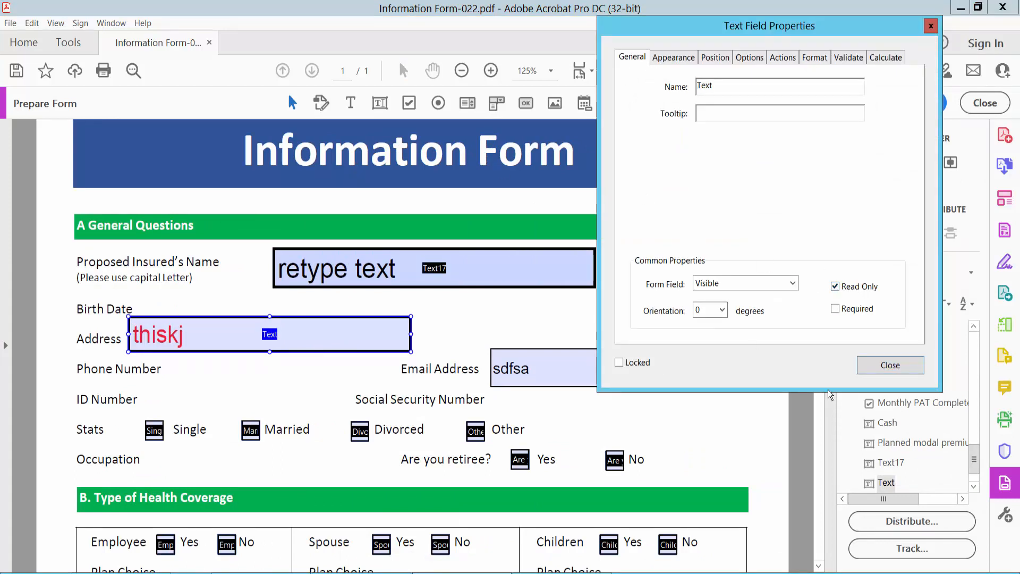
left_click(888, 365)
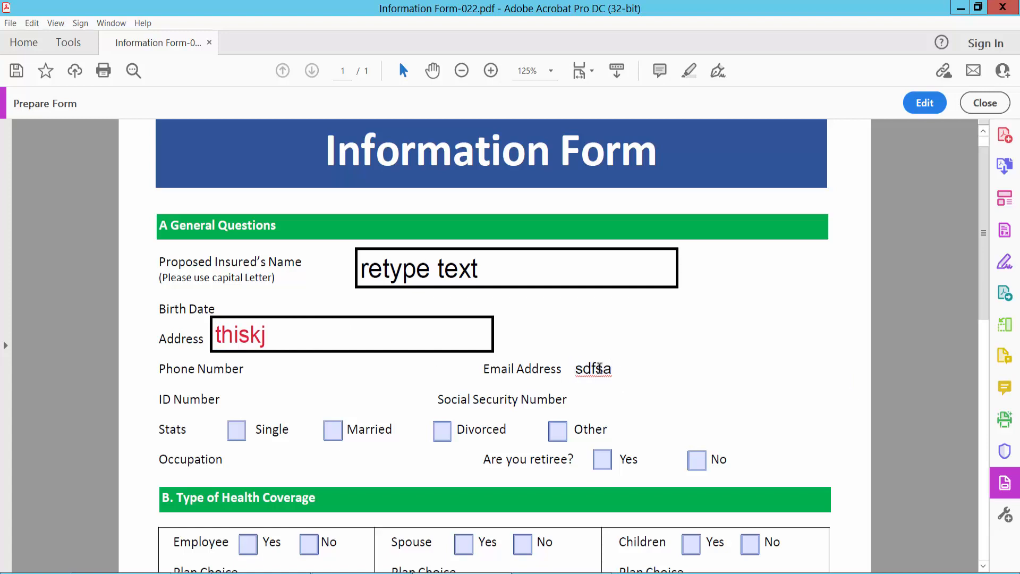
Step: Replace the Email Address text with 'Type ne sss' in preview, then return to editing
double_click(593, 369)
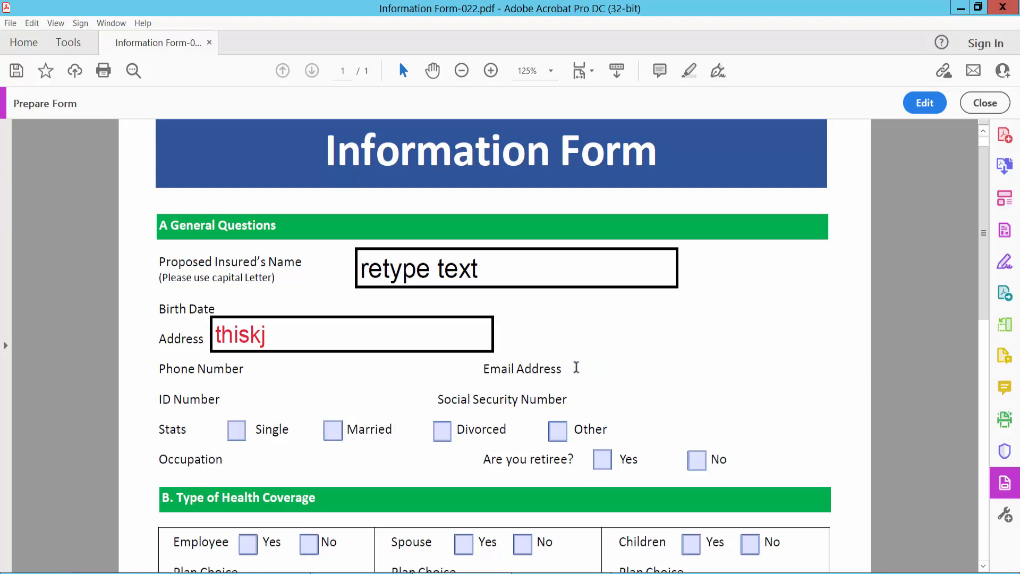
type("Type n")
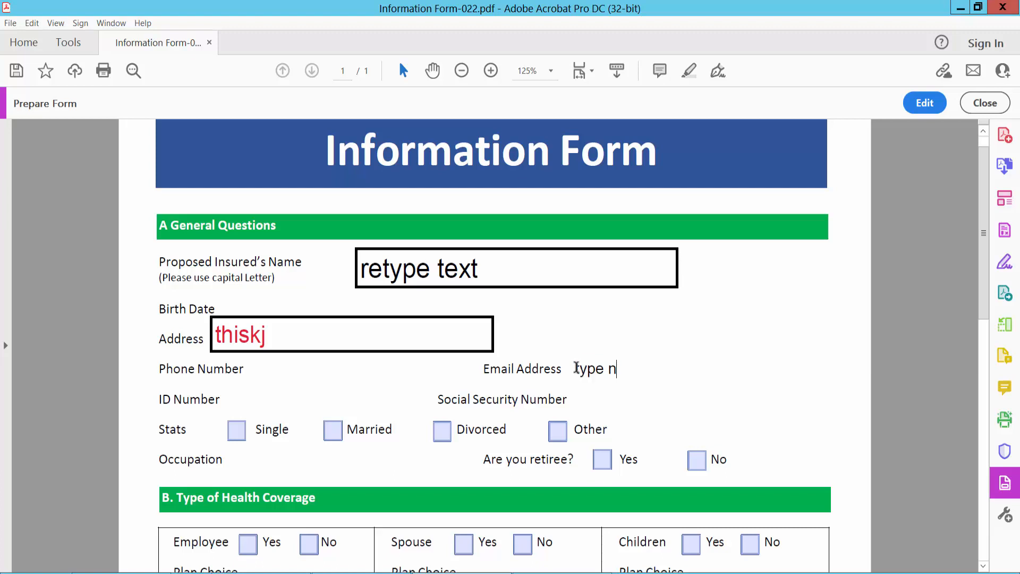
type("e sss")
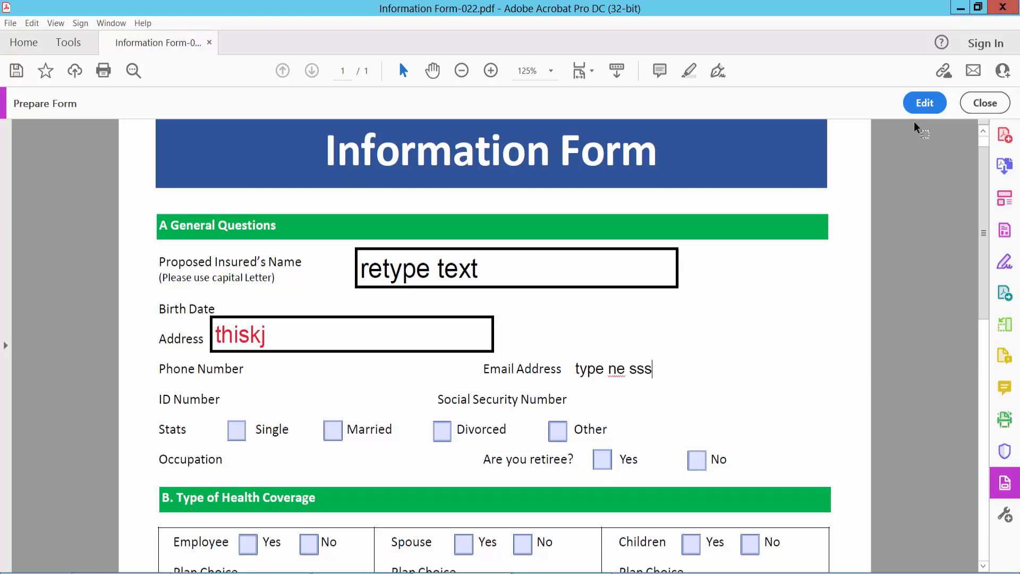
left_click(924, 104)
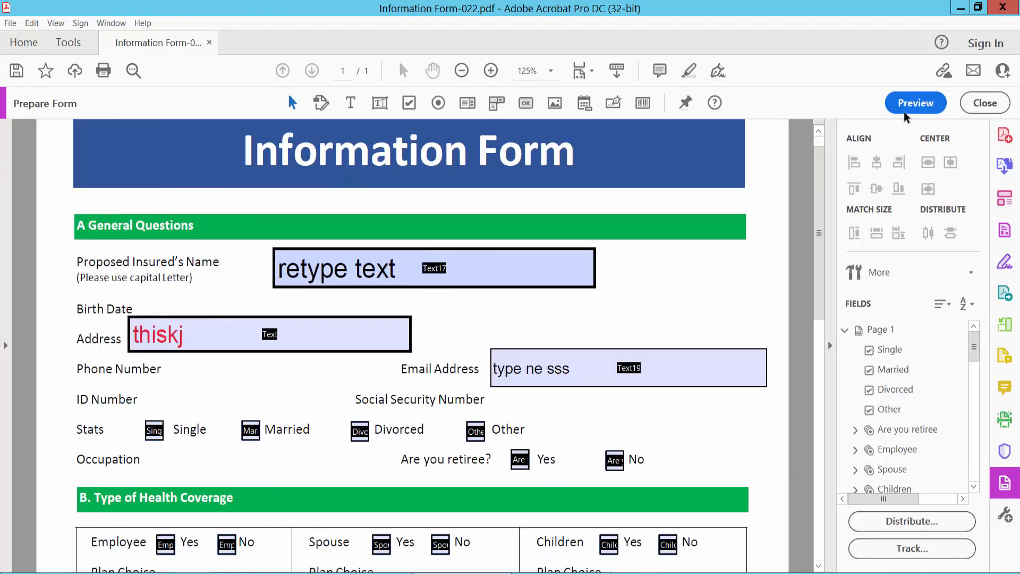
left_click(338, 267)
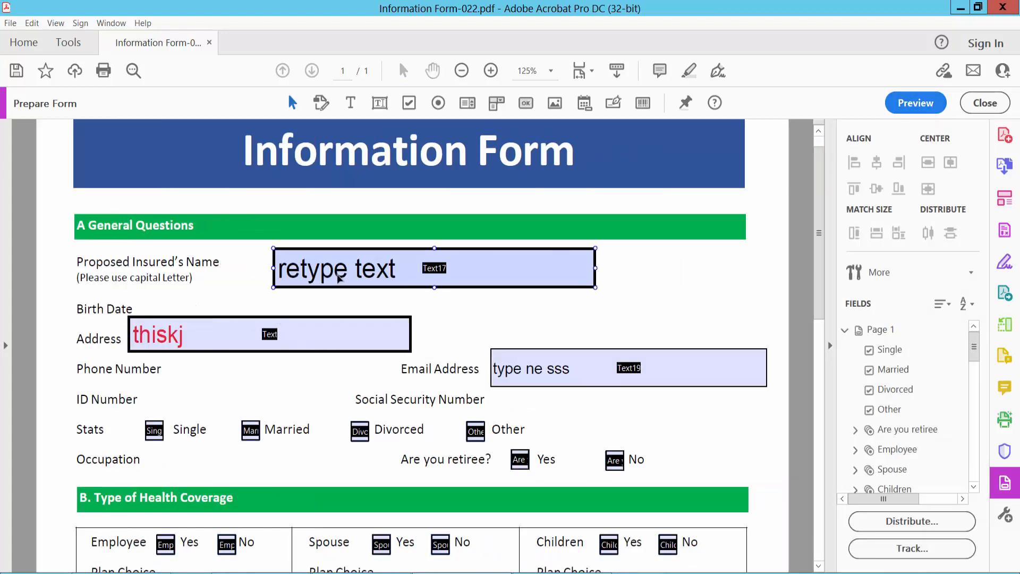